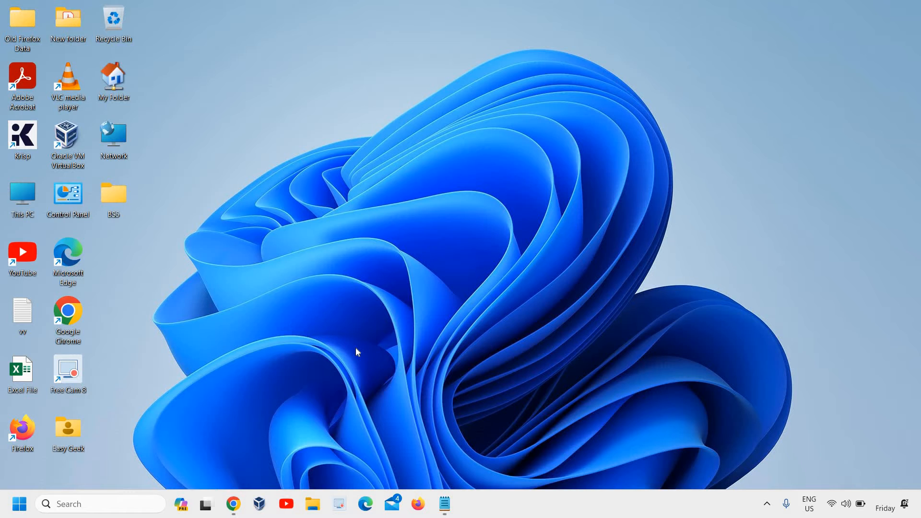
- Launch Google Chrome from the desktop and show its three-dot main menu
click(233, 504)
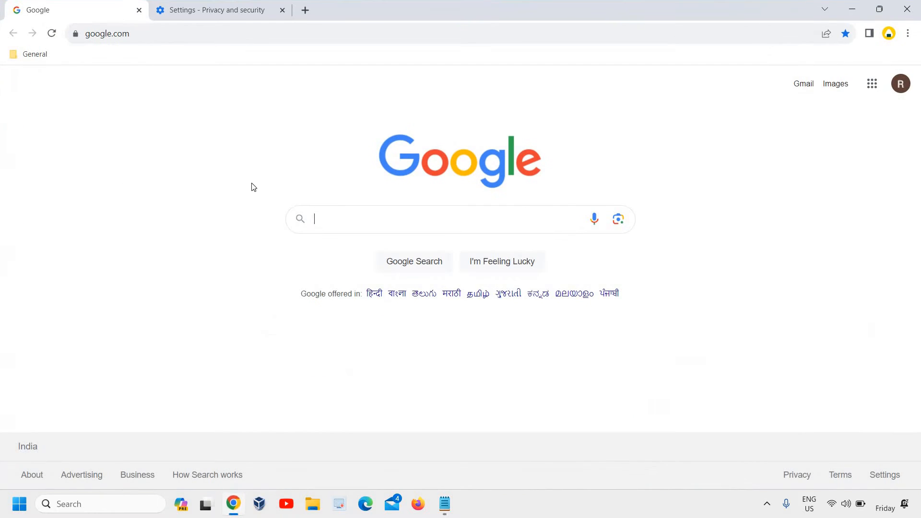
mouse_move(900, 84)
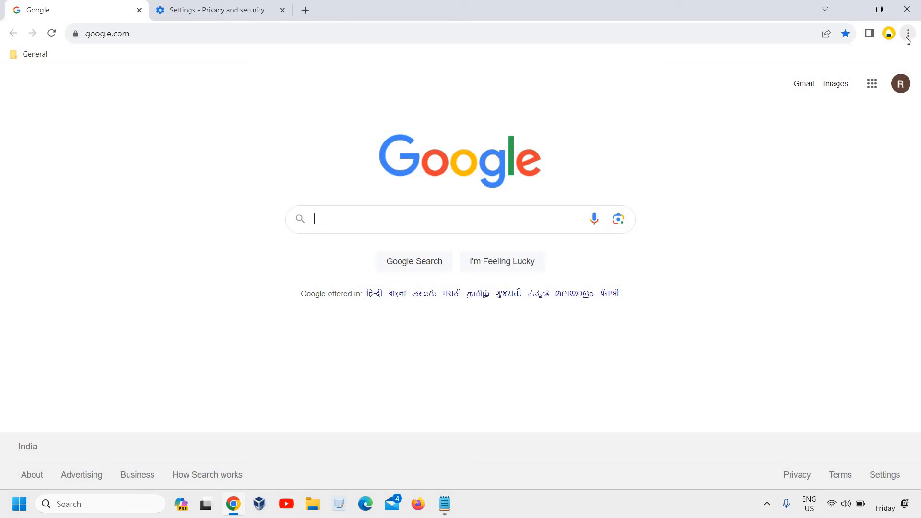
click(907, 33)
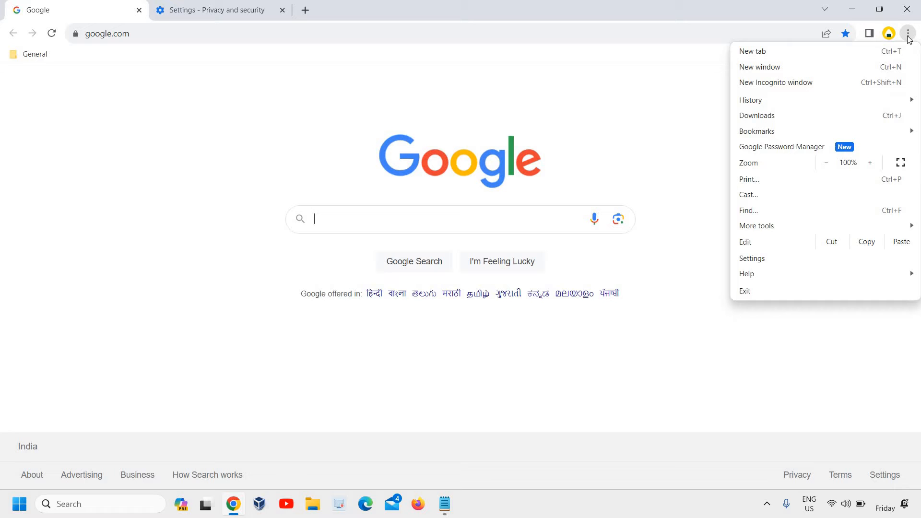
mouse_move(799, 258)
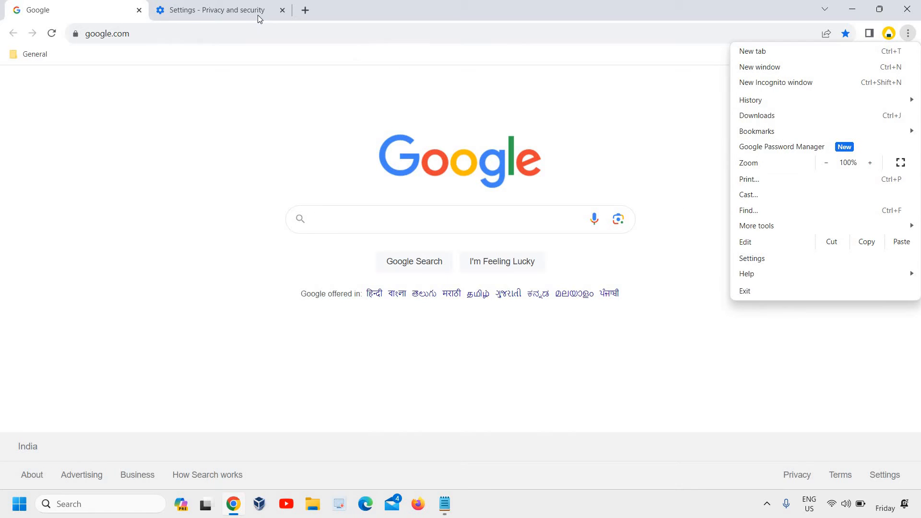
- Go to Chrome Settings and reach the Privacy and security page
click(217, 11)
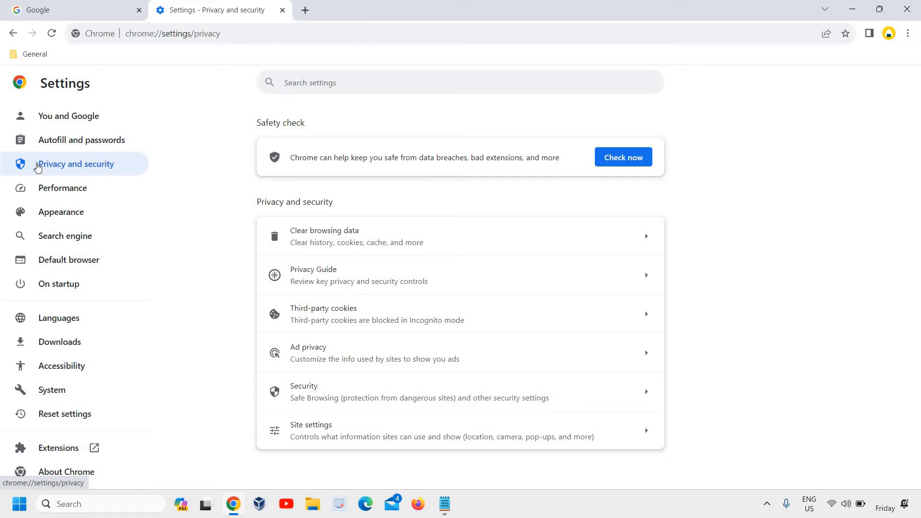
mouse_move(324, 236)
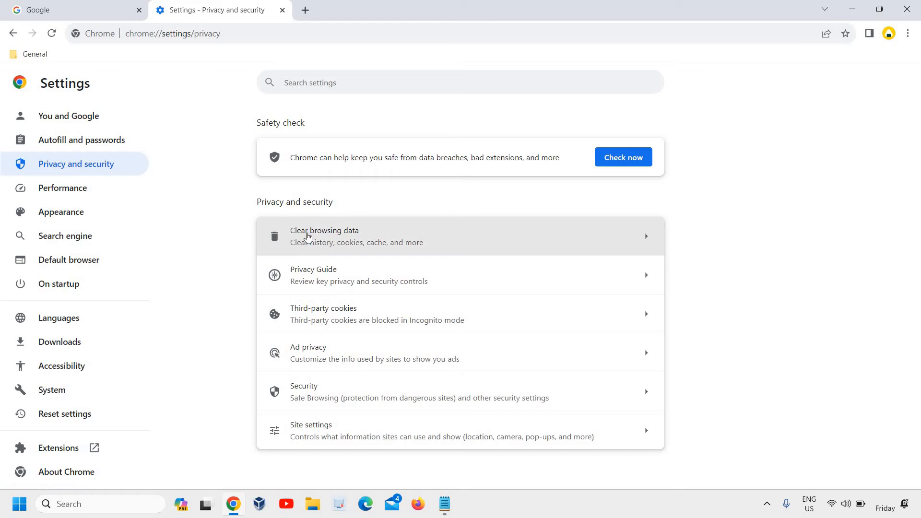
mouse_move(327, 254)
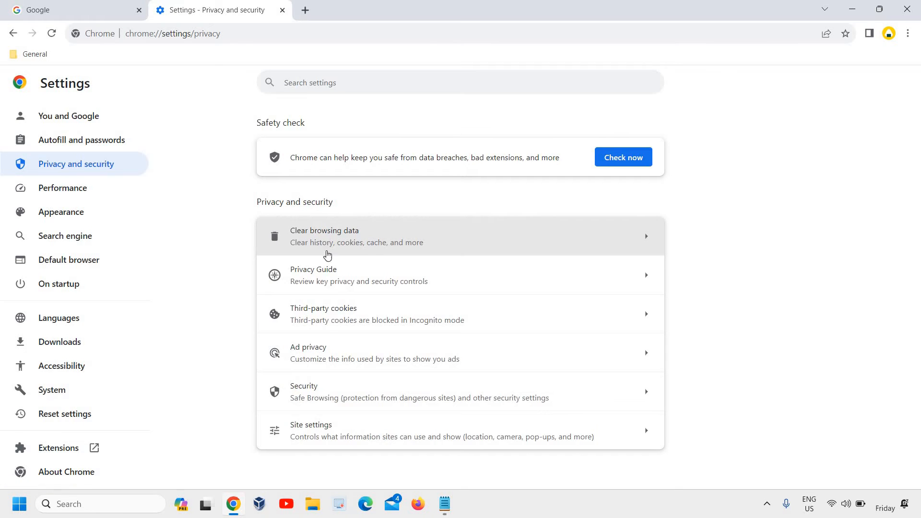
mouse_move(320, 323)
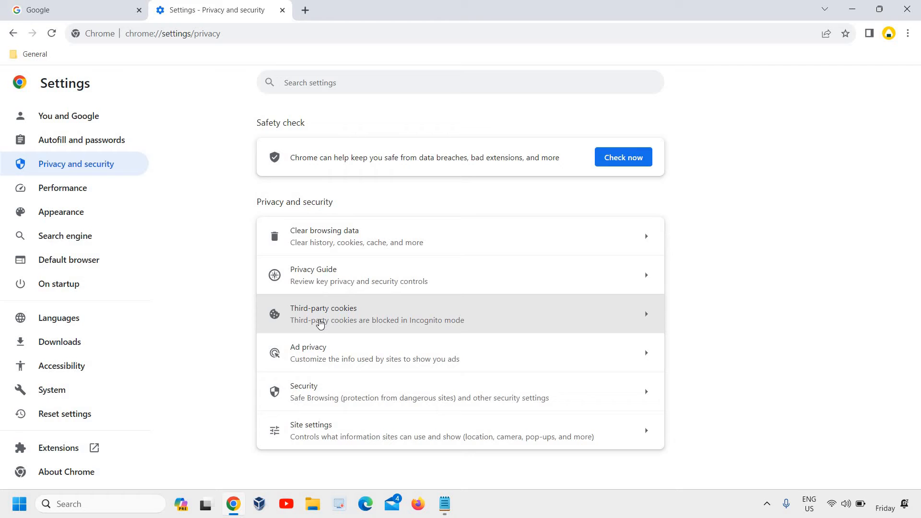
mouse_move(351, 352)
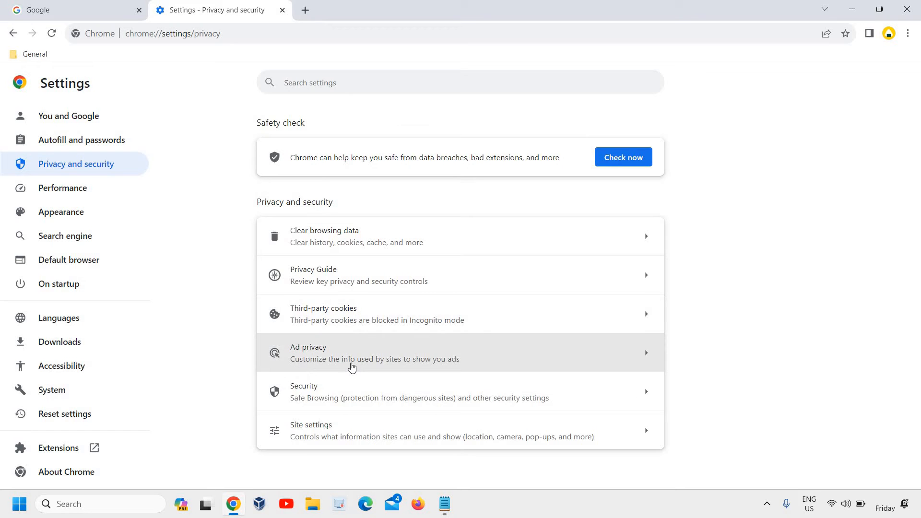
mouse_move(339, 434)
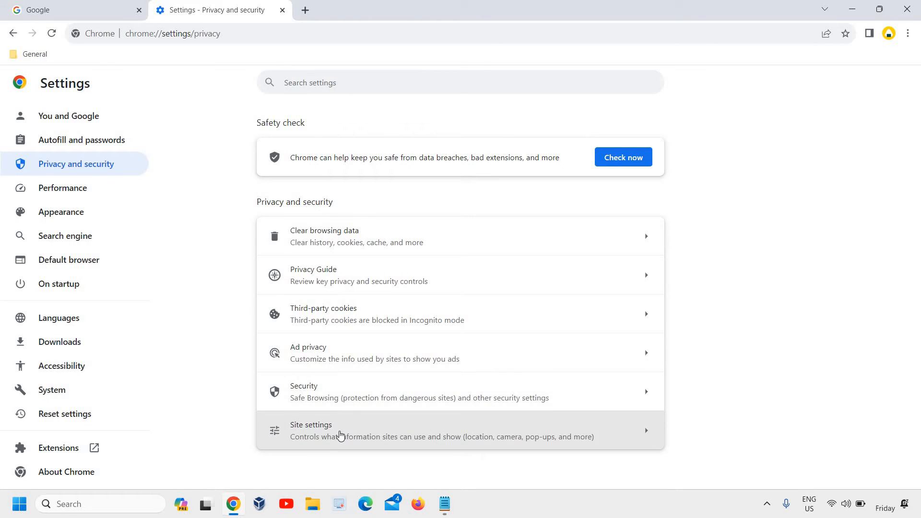
mouse_move(331, 435)
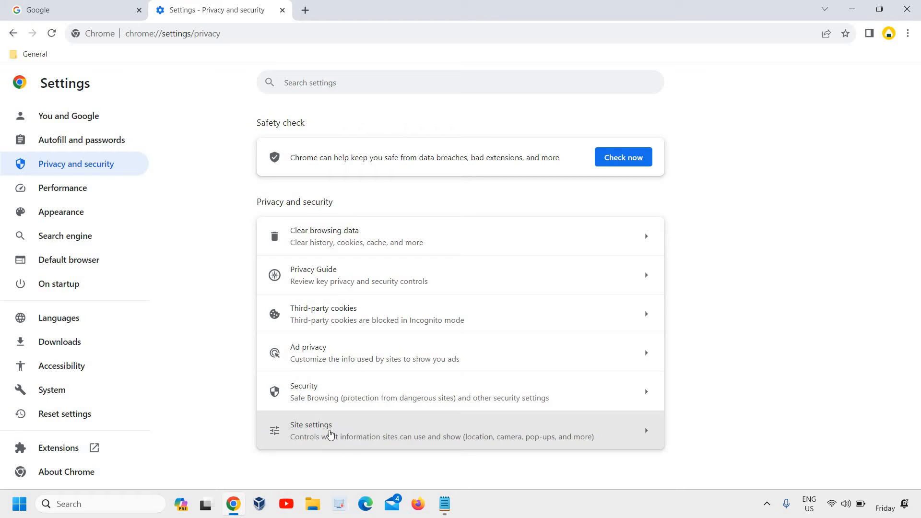
mouse_move(346, 439)
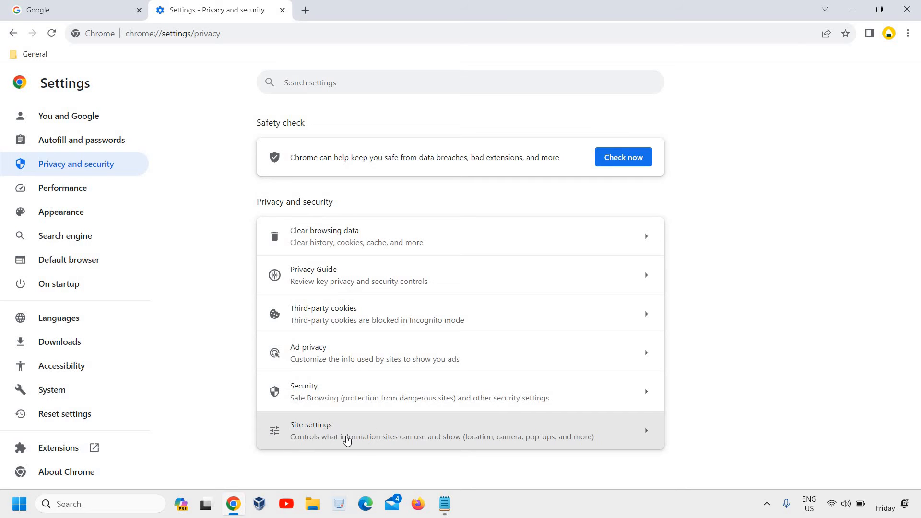
mouse_move(317, 435)
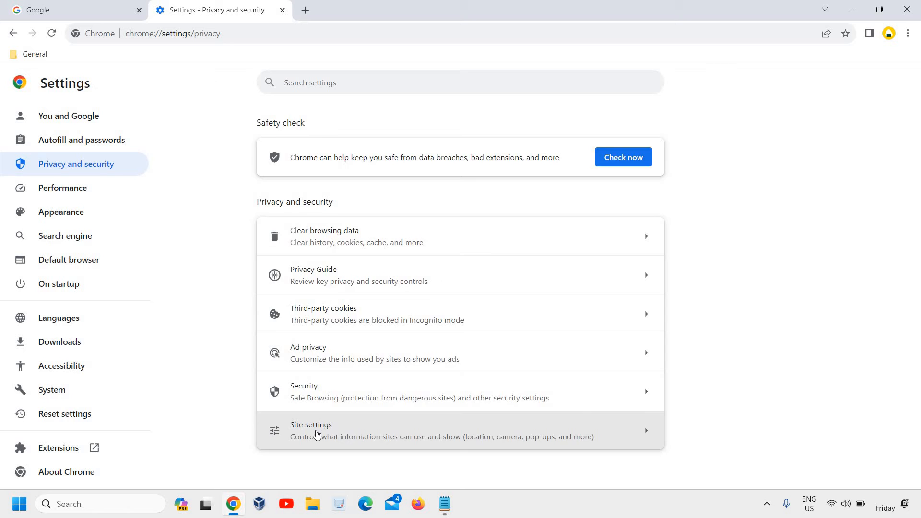
- Open Site settings and scroll down to the Permissions list
click(311, 429)
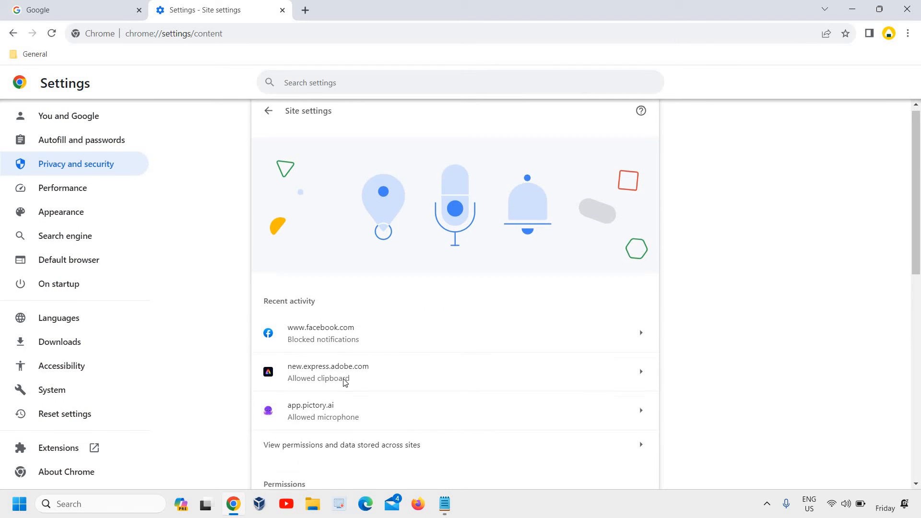
scroll(down, 3)
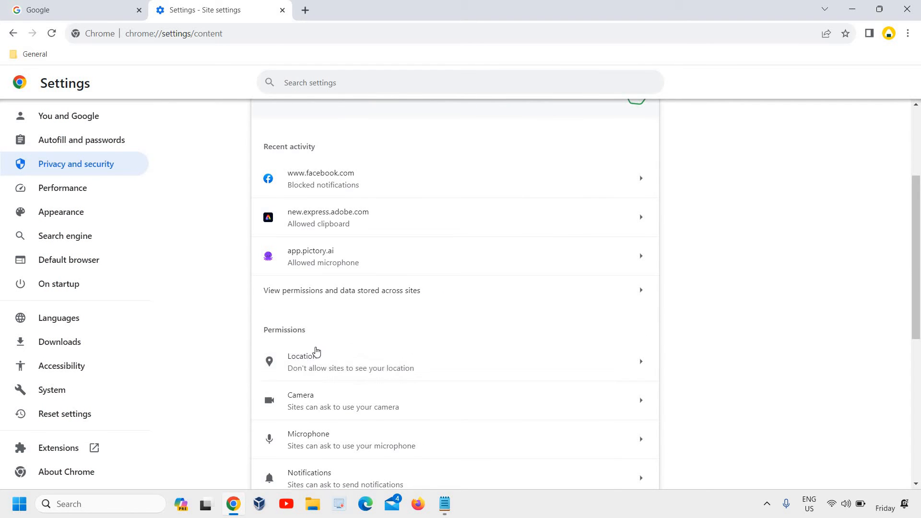
mouse_move(358, 361)
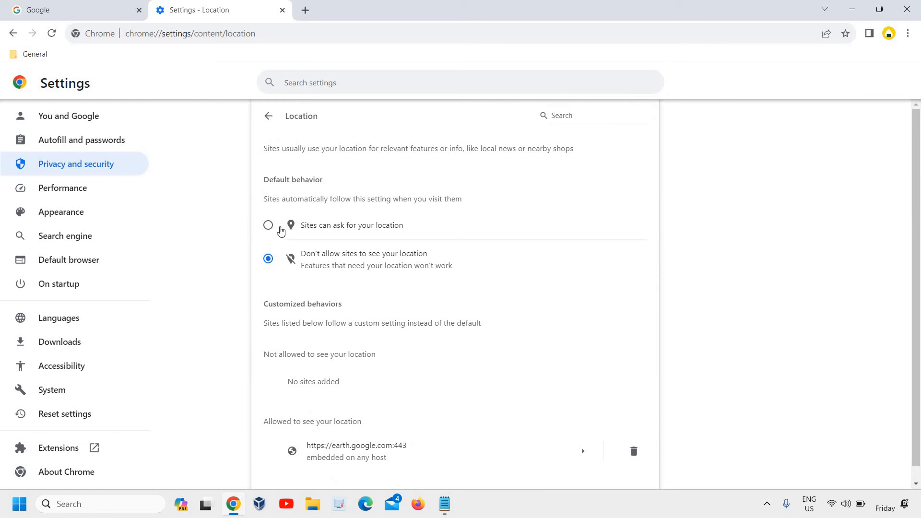
click(268, 225)
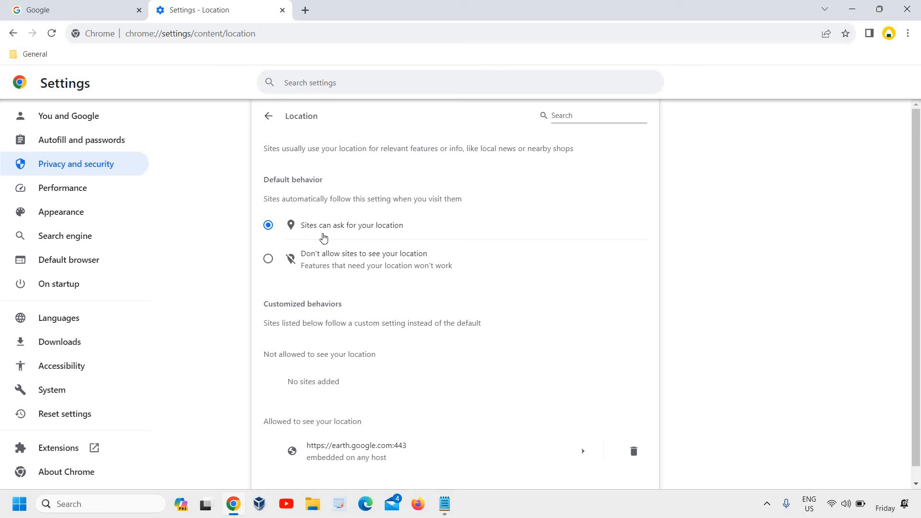
mouse_move(290, 254)
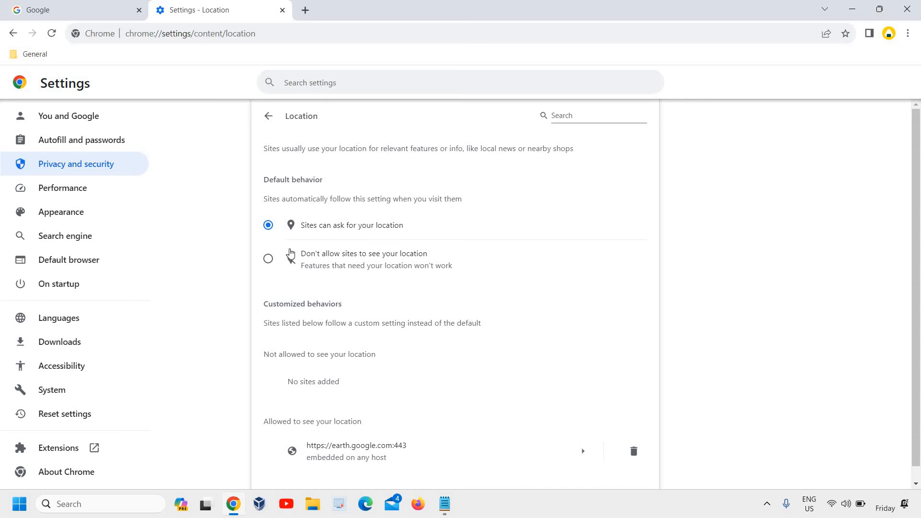
click(267, 259)
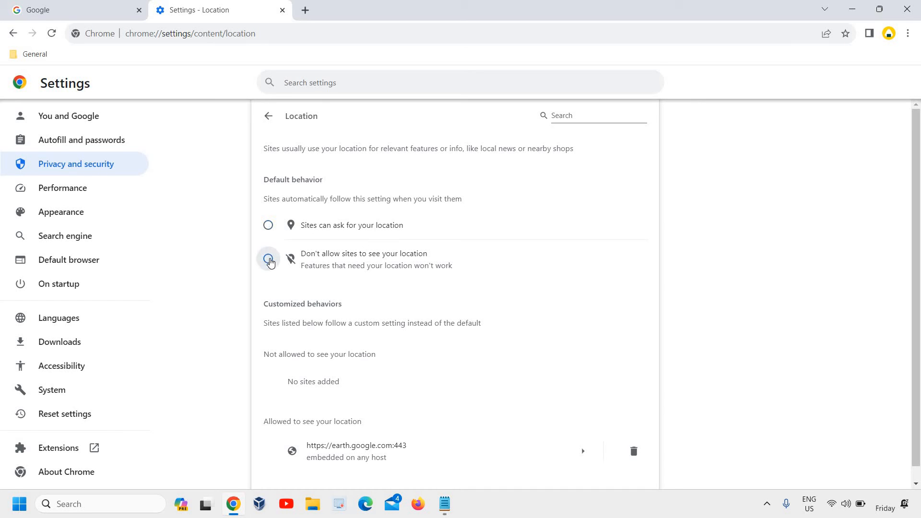
click(267, 259)
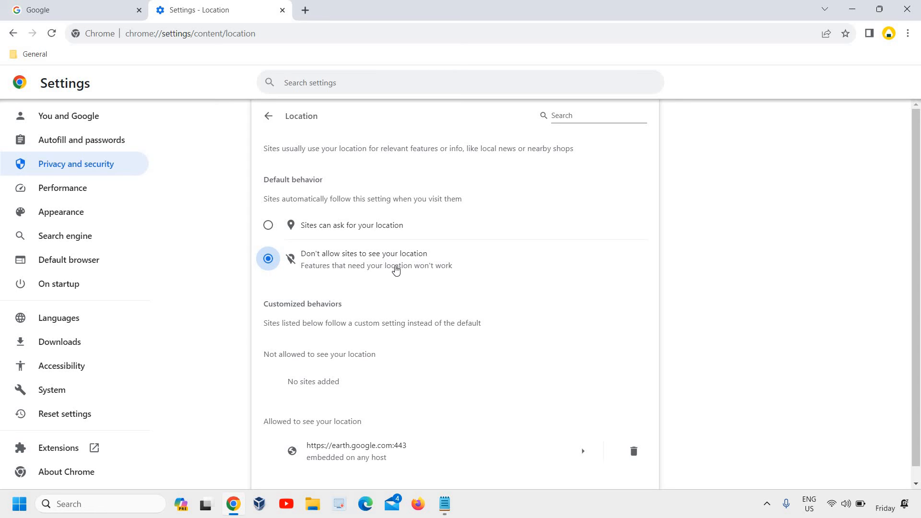
mouse_move(335, 447)
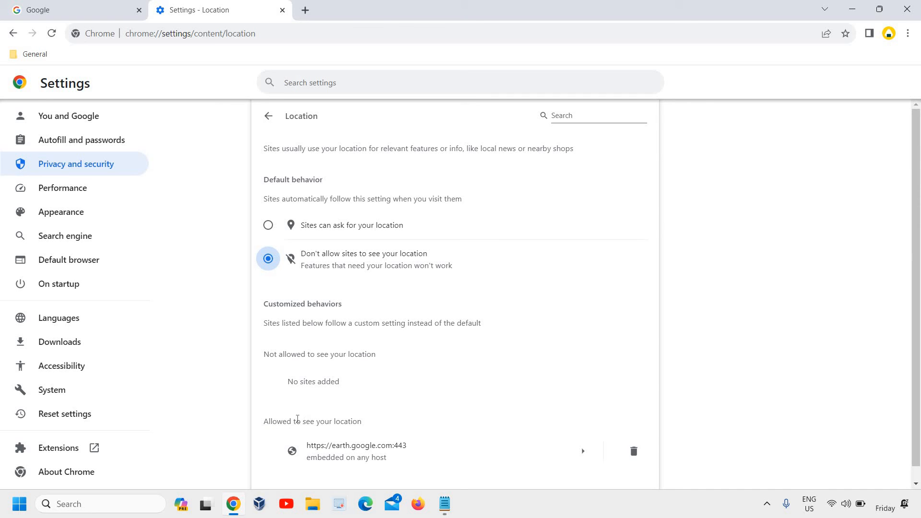
mouse_move(500, 382)
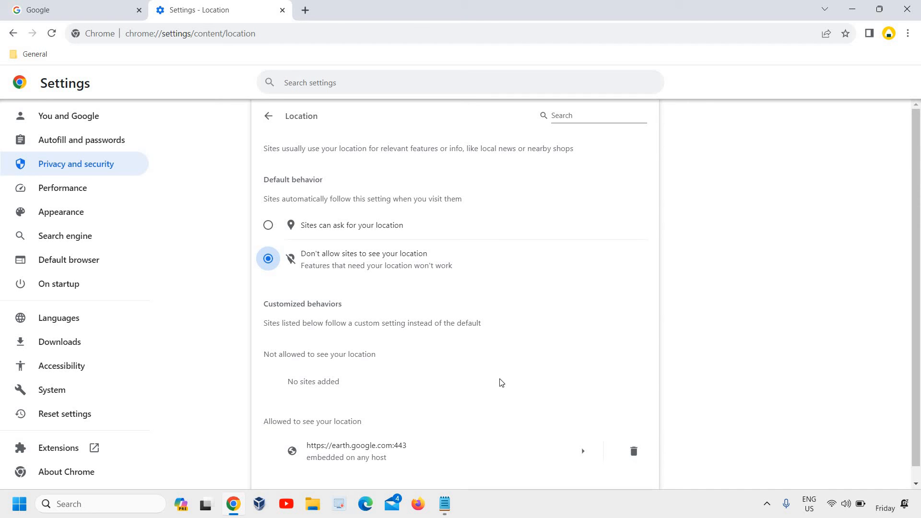
mouse_move(452, 317)
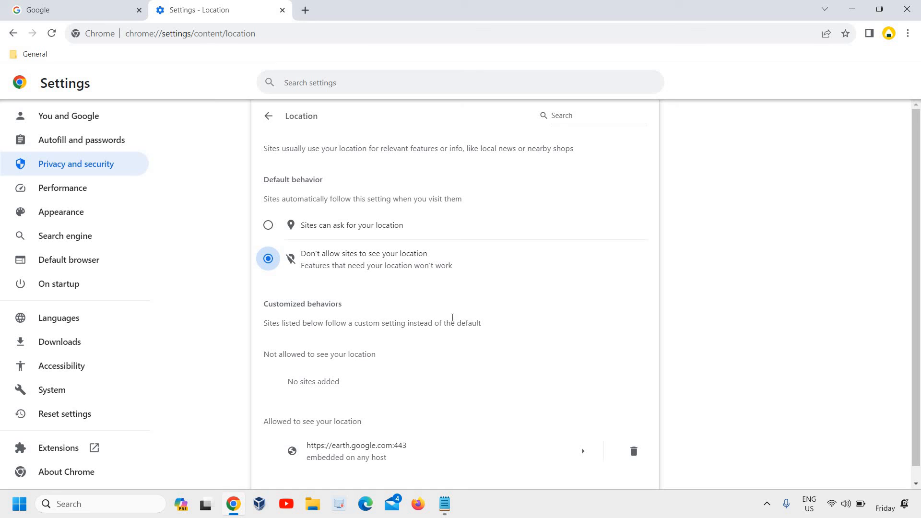
mouse_move(419, 342)
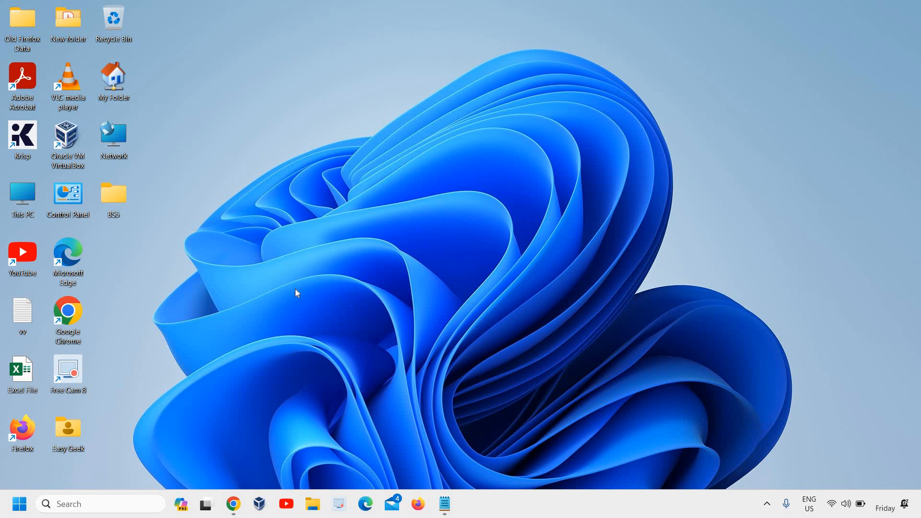
mouse_move(295, 288)
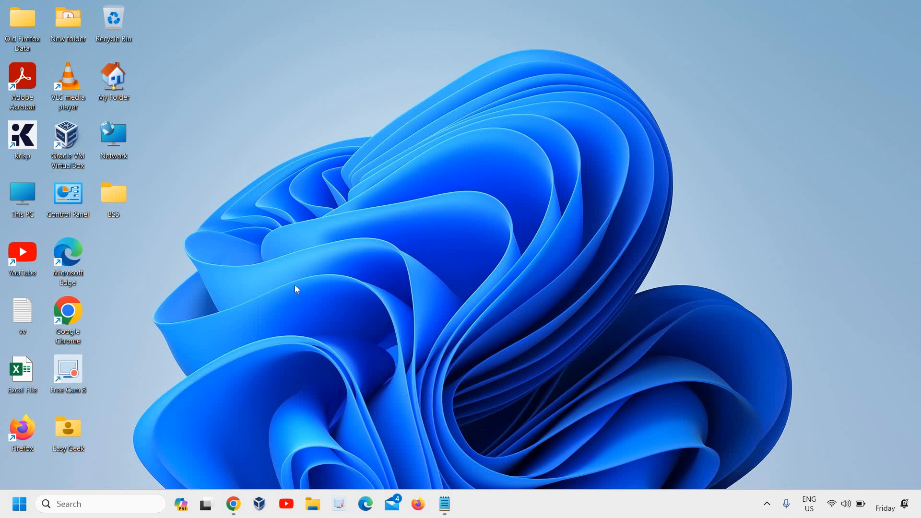